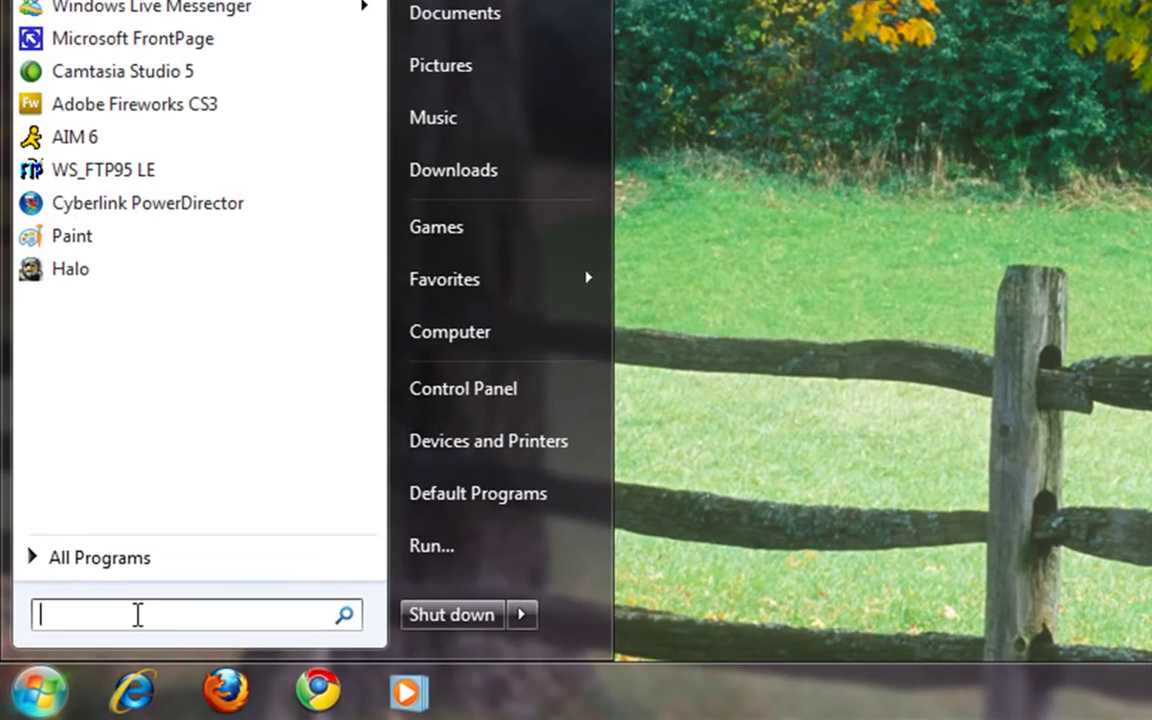
Launch msconfig from the Start search box, and again through Start > Run.
text(msconfi)
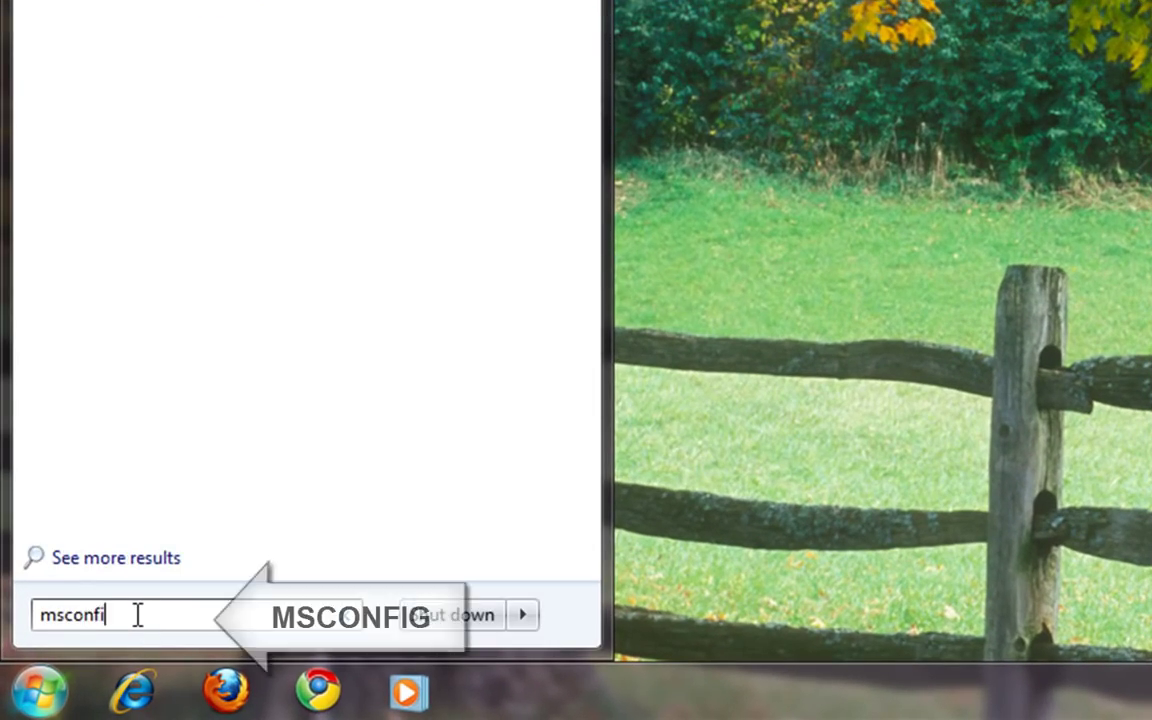
text(g)
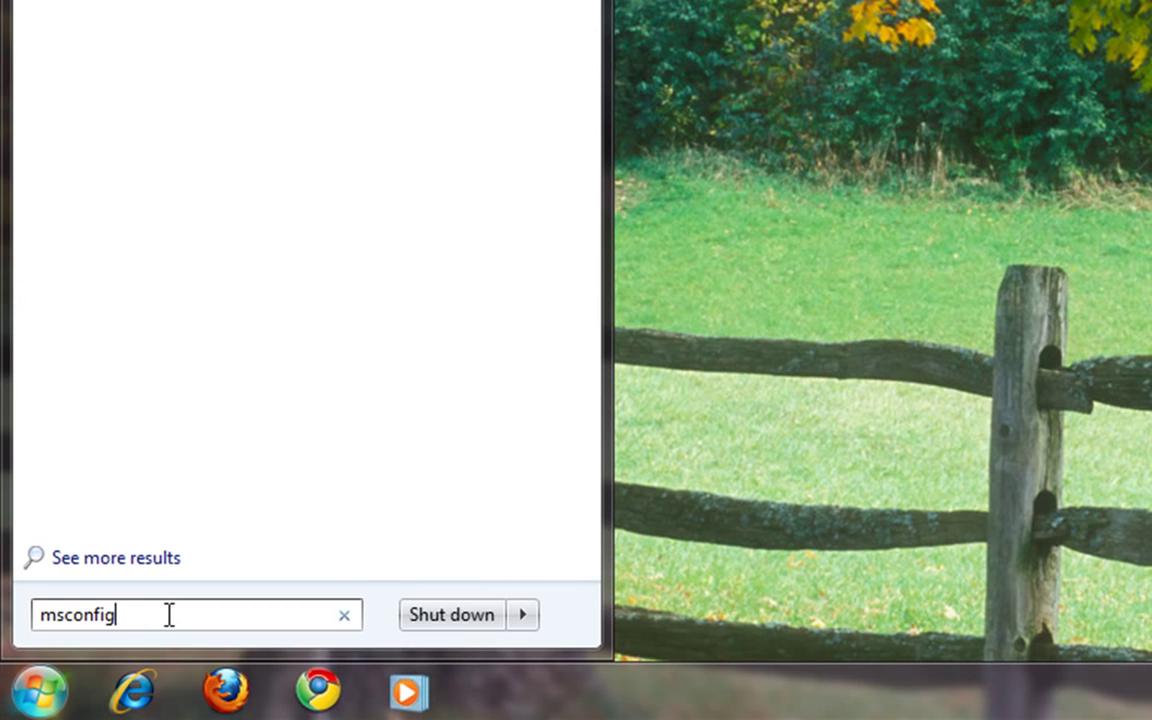
key(enter)
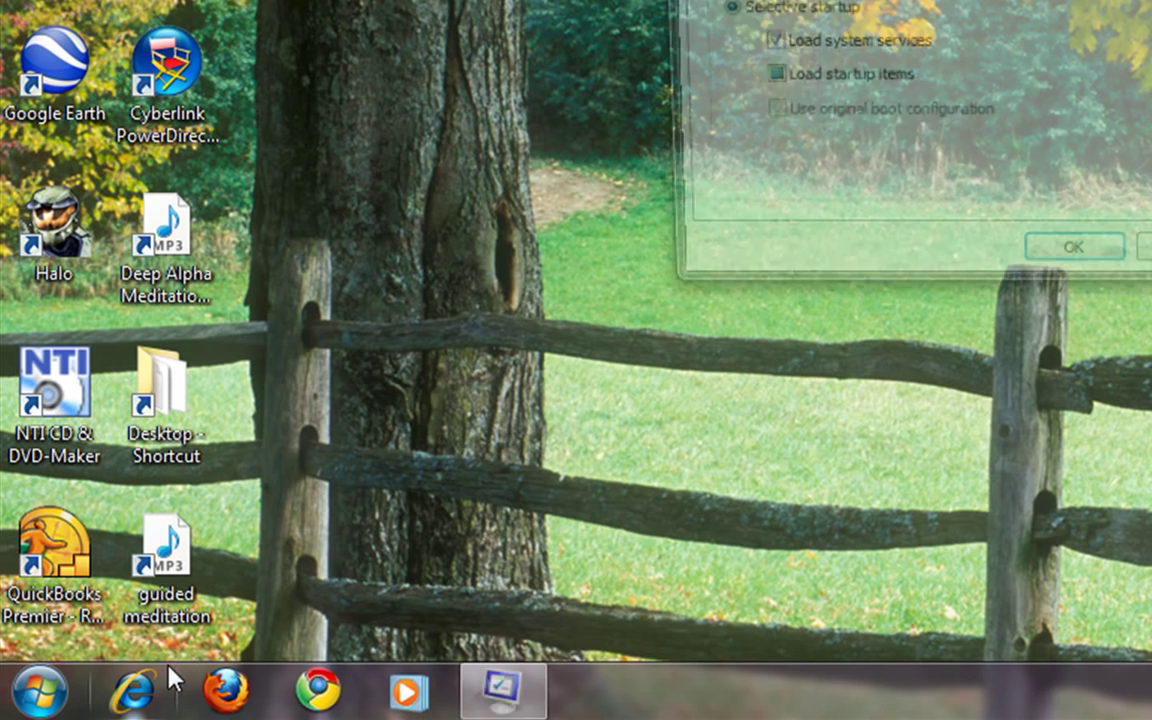
click(38, 690)
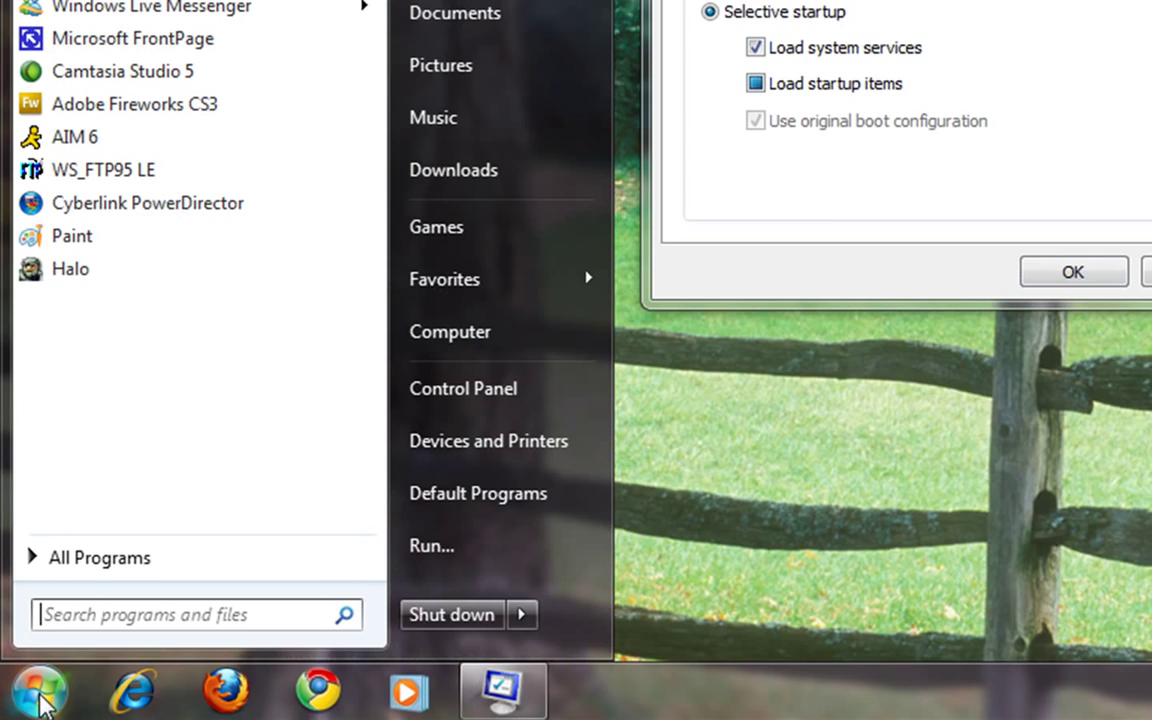
mouse_move(431, 545)
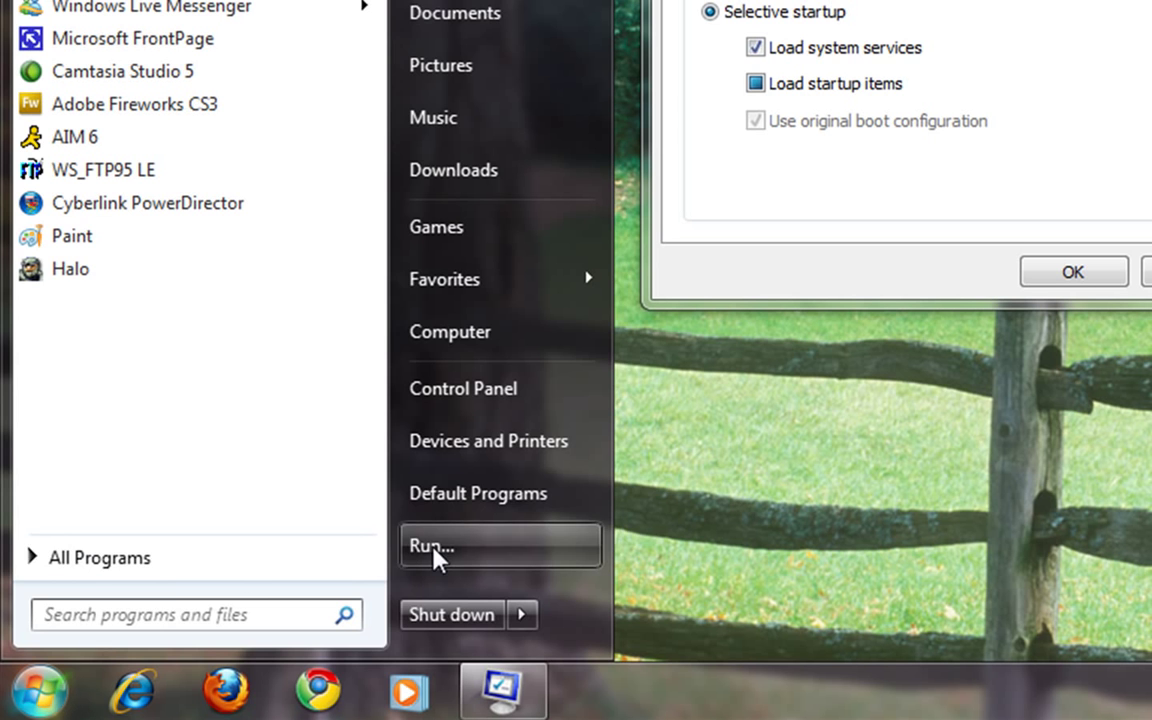
click(431, 546)
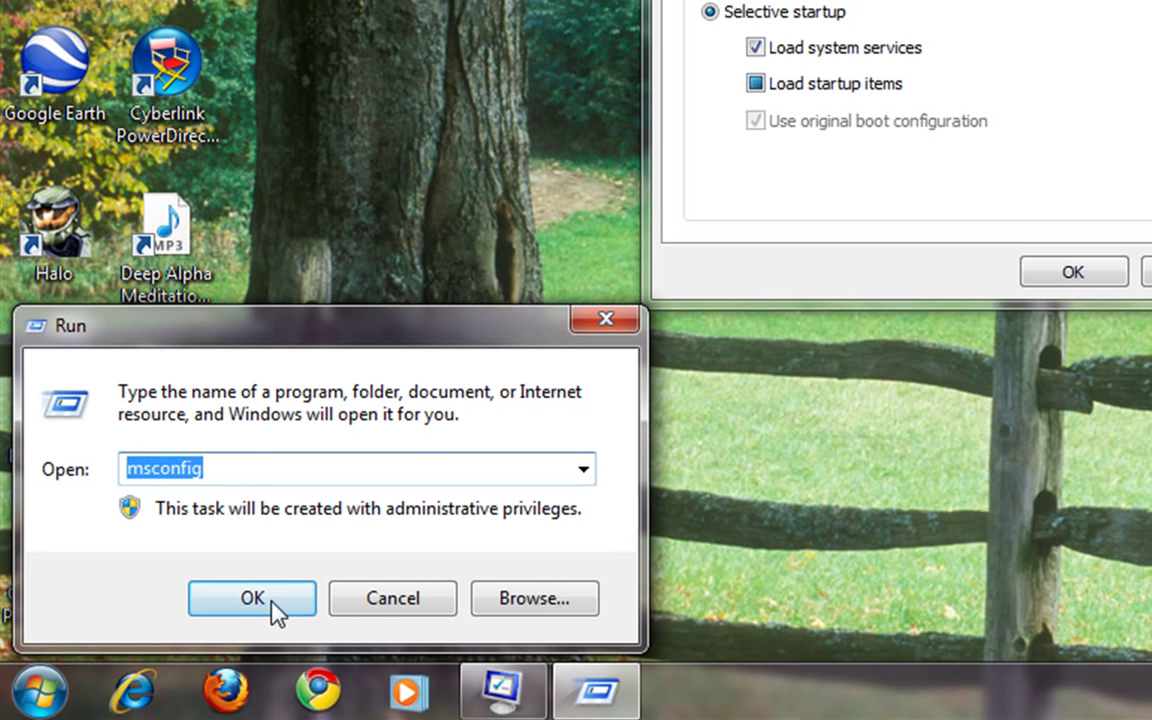
click(251, 597)
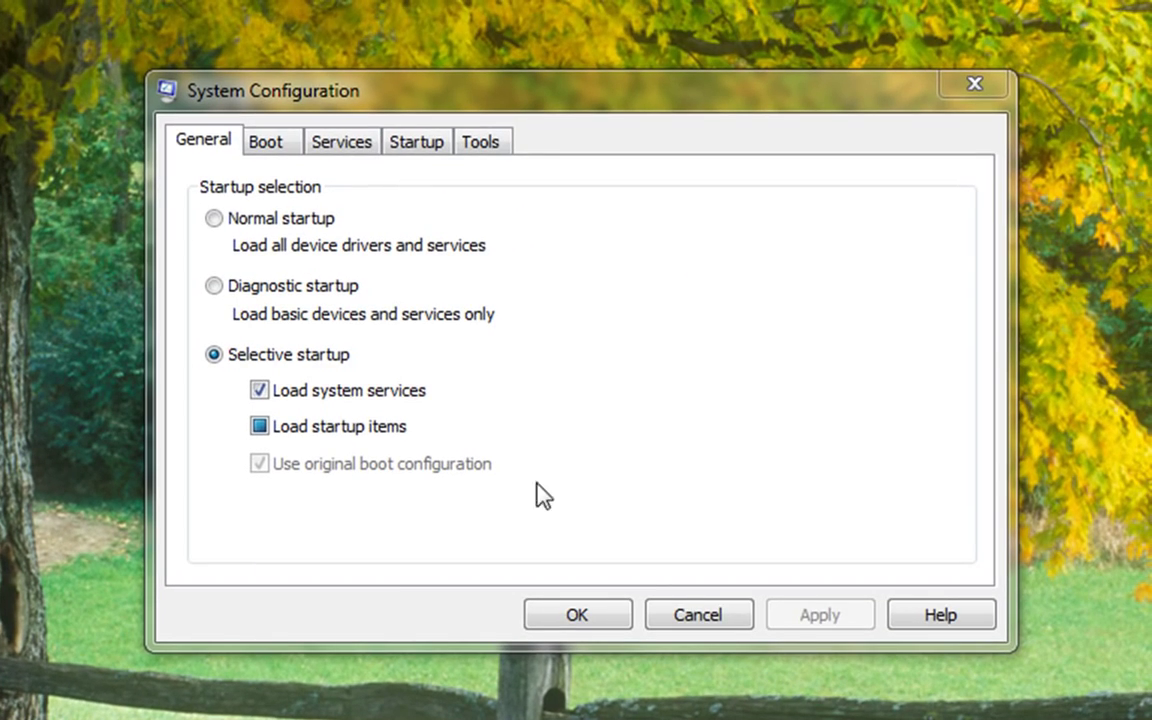
mouse_move(442, 185)
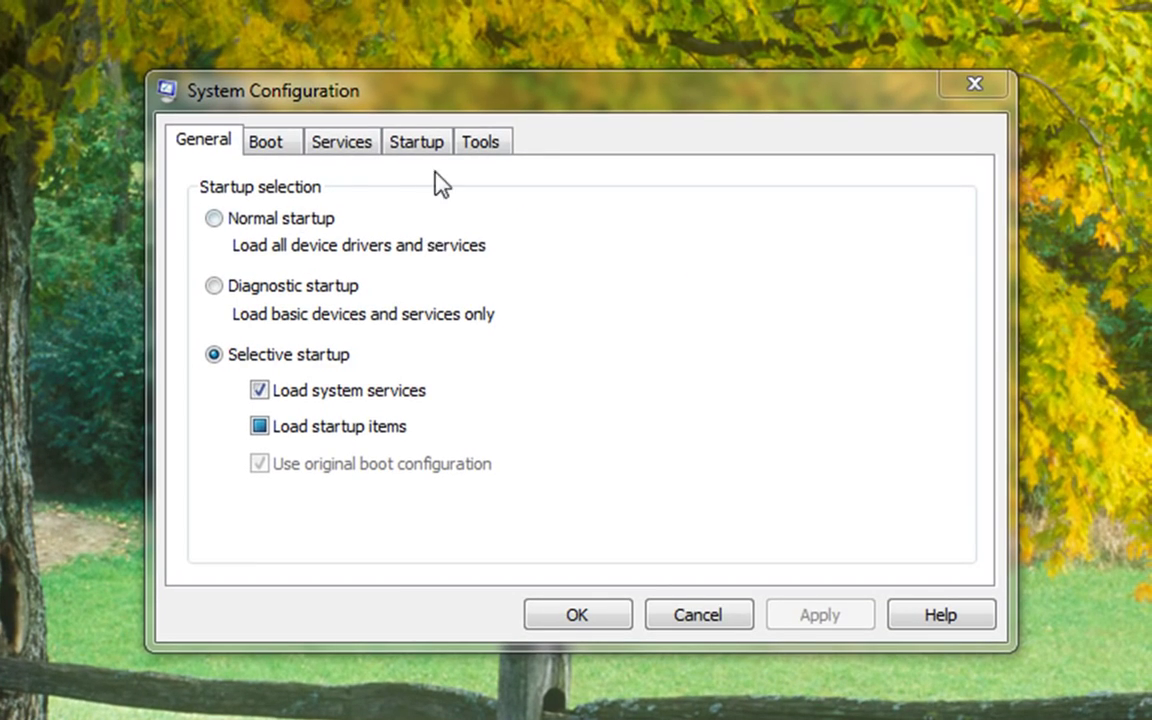
Switch System Configuration to the Services tab listing manufacturers and status.
click(341, 141)
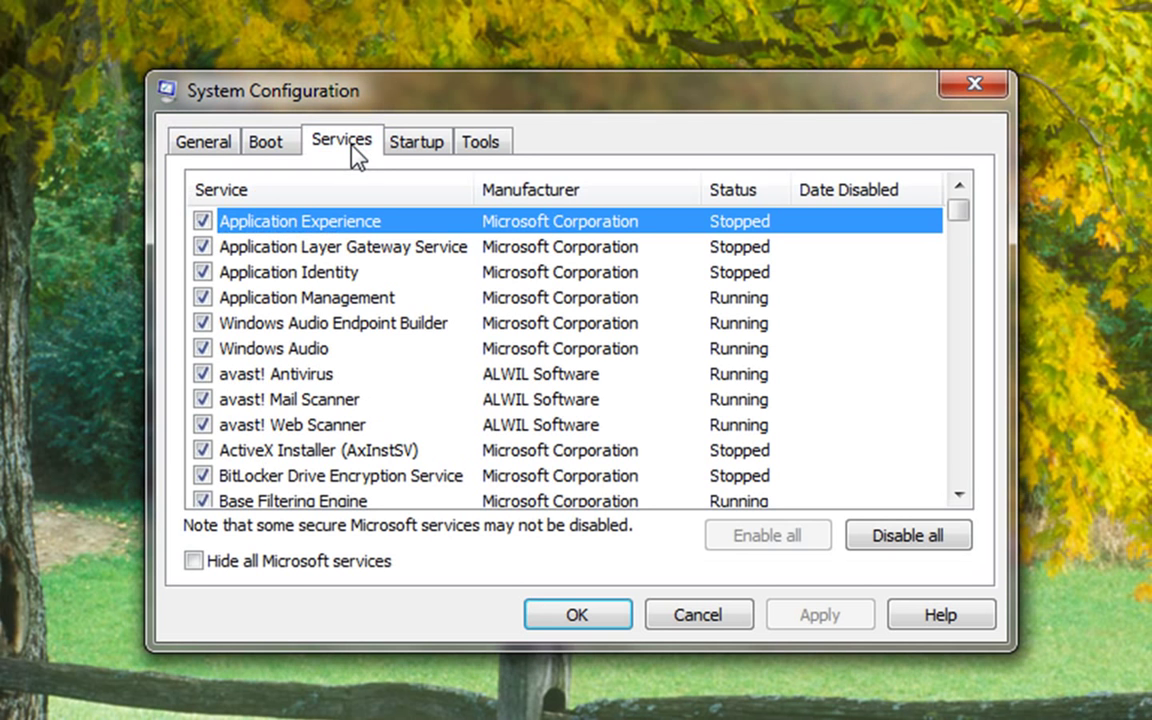
Hide Microsoft services, disable all others, then re-tick avast! Antivirus and Mail Scanner.
click(194, 561)
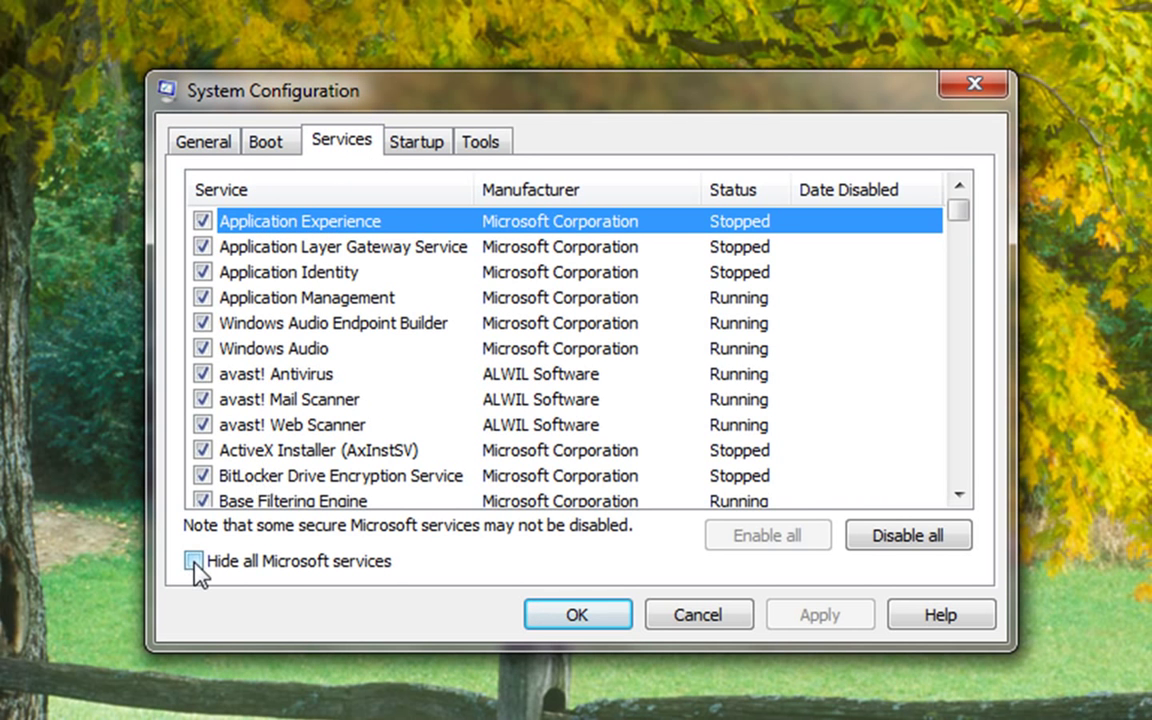
click(202, 561)
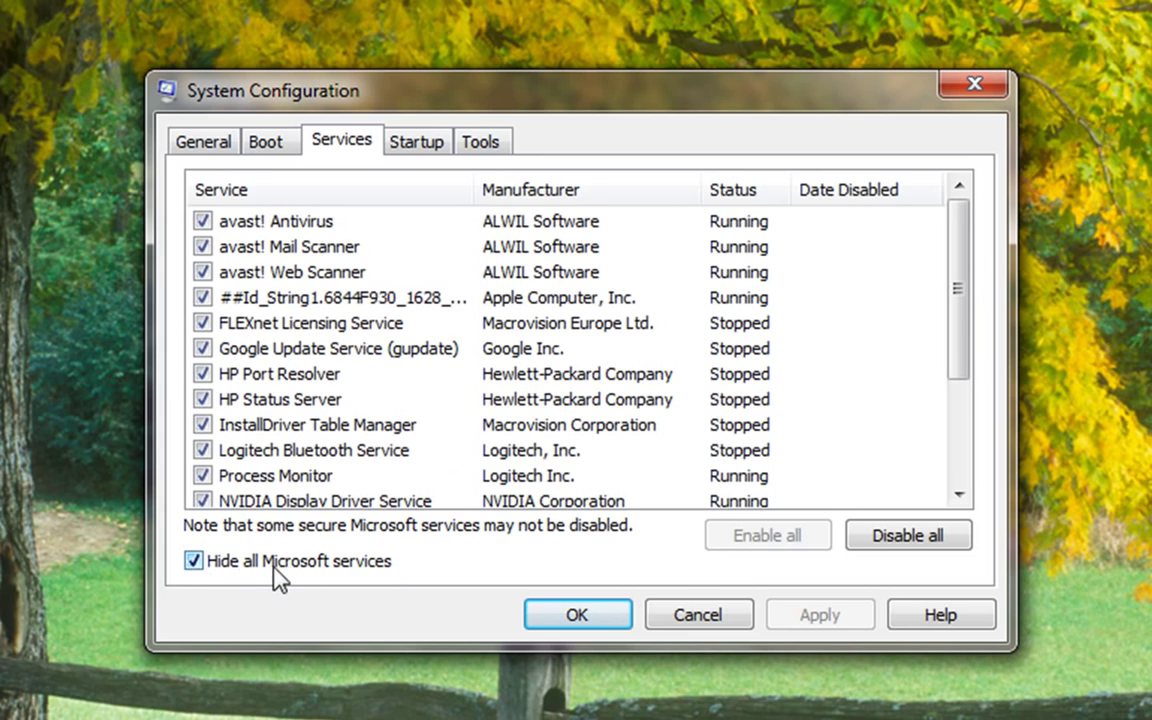
click(193, 561)
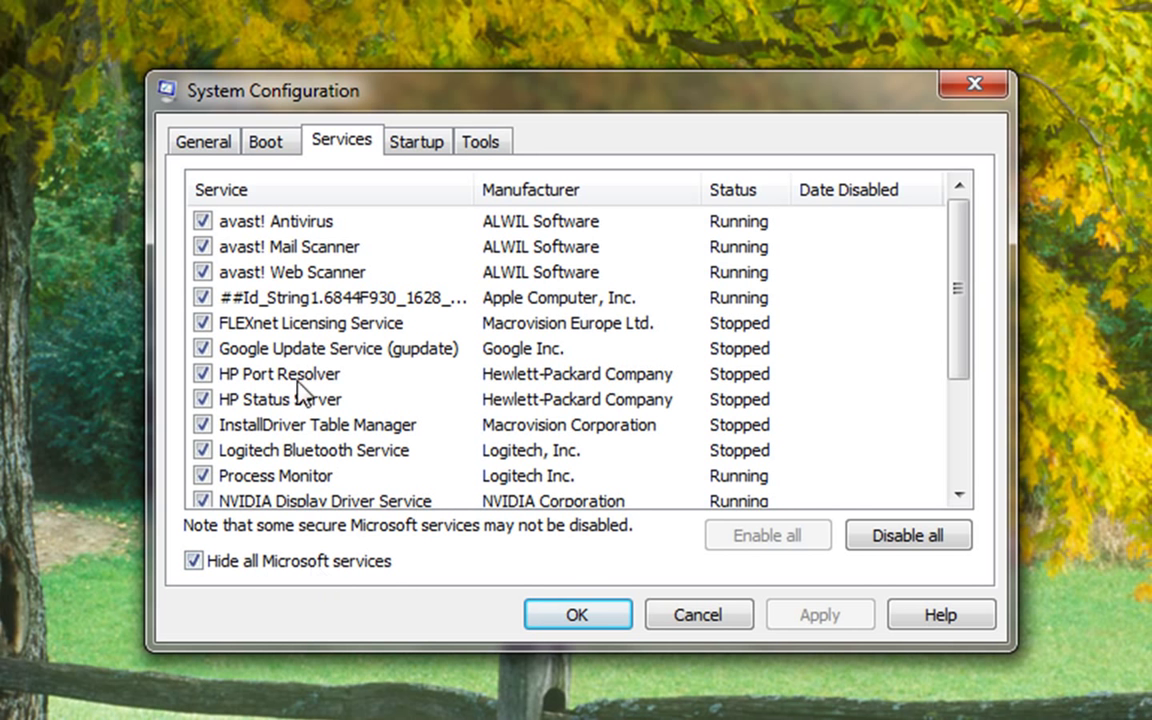
mouse_move(865, 317)
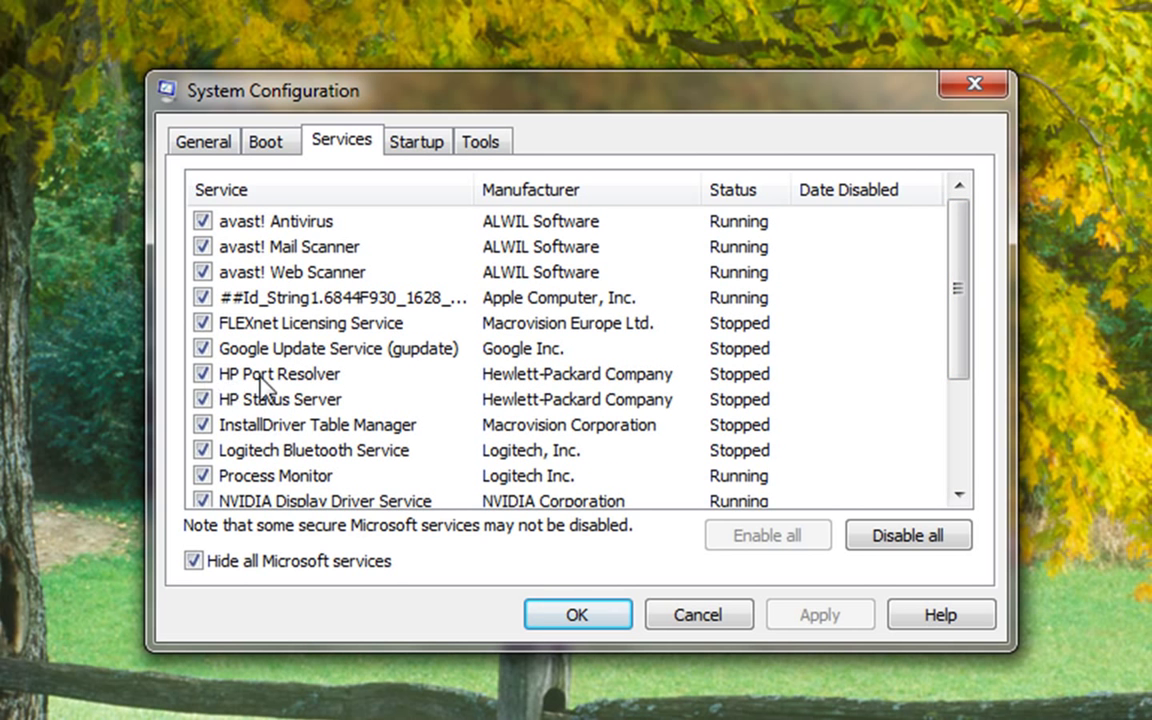
mouse_move(250, 345)
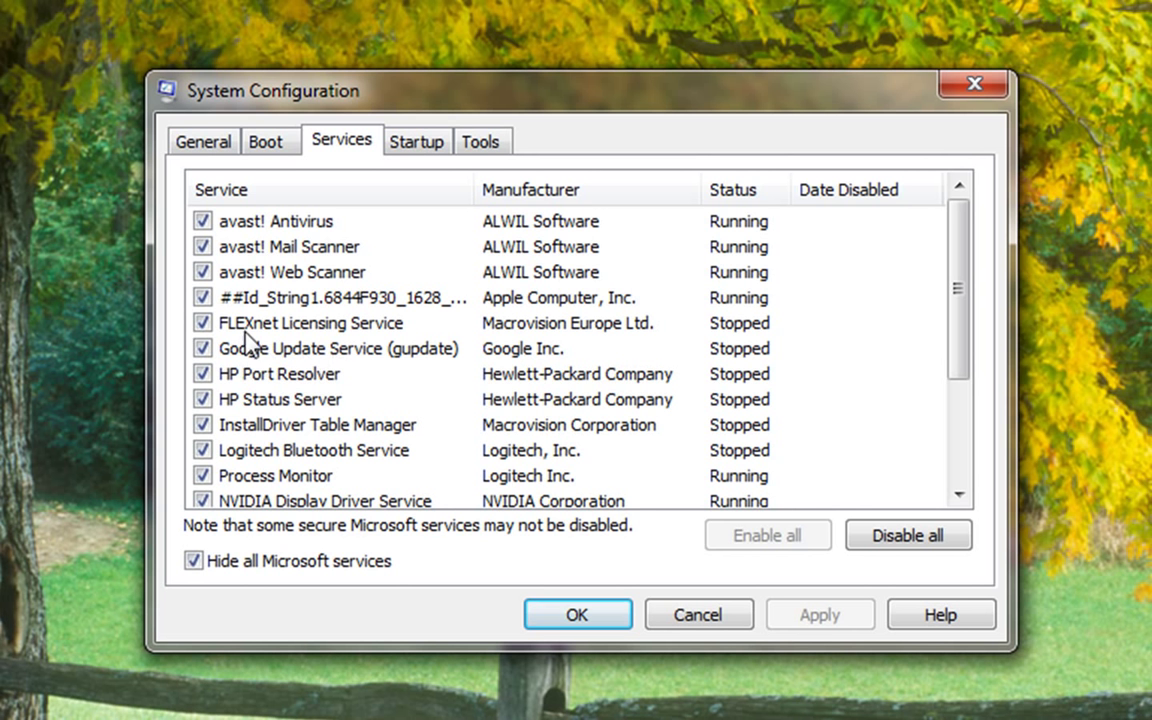
mouse_move(415, 523)
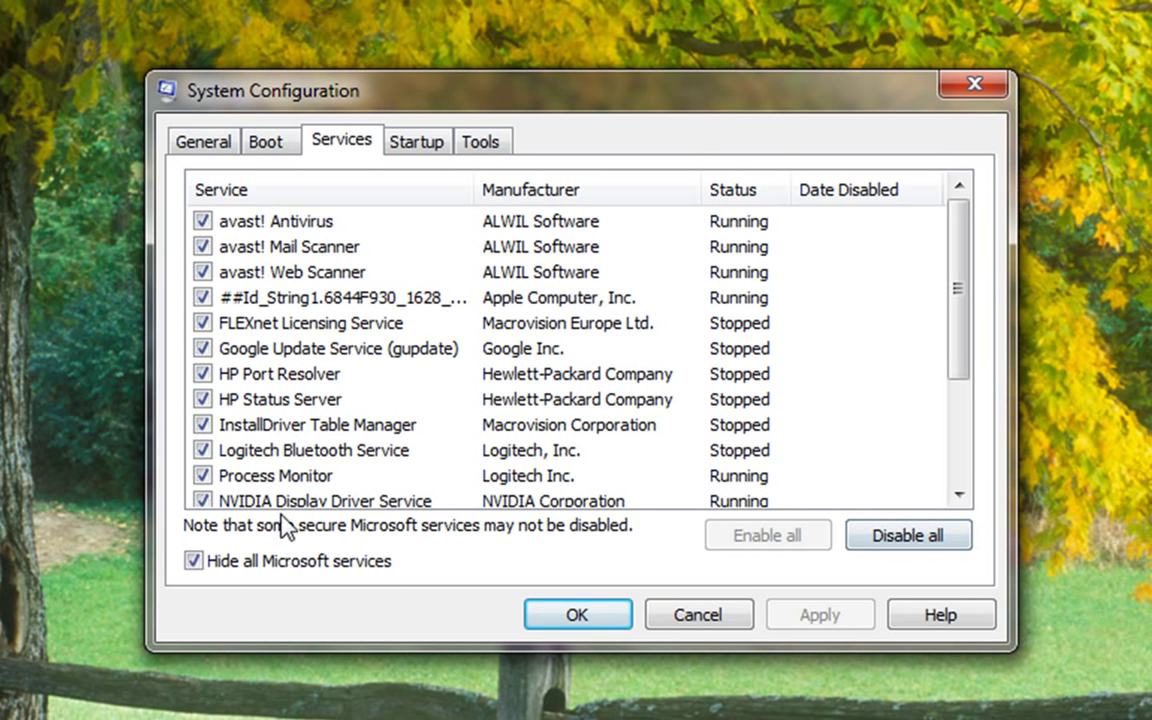
scroll(down, 3)
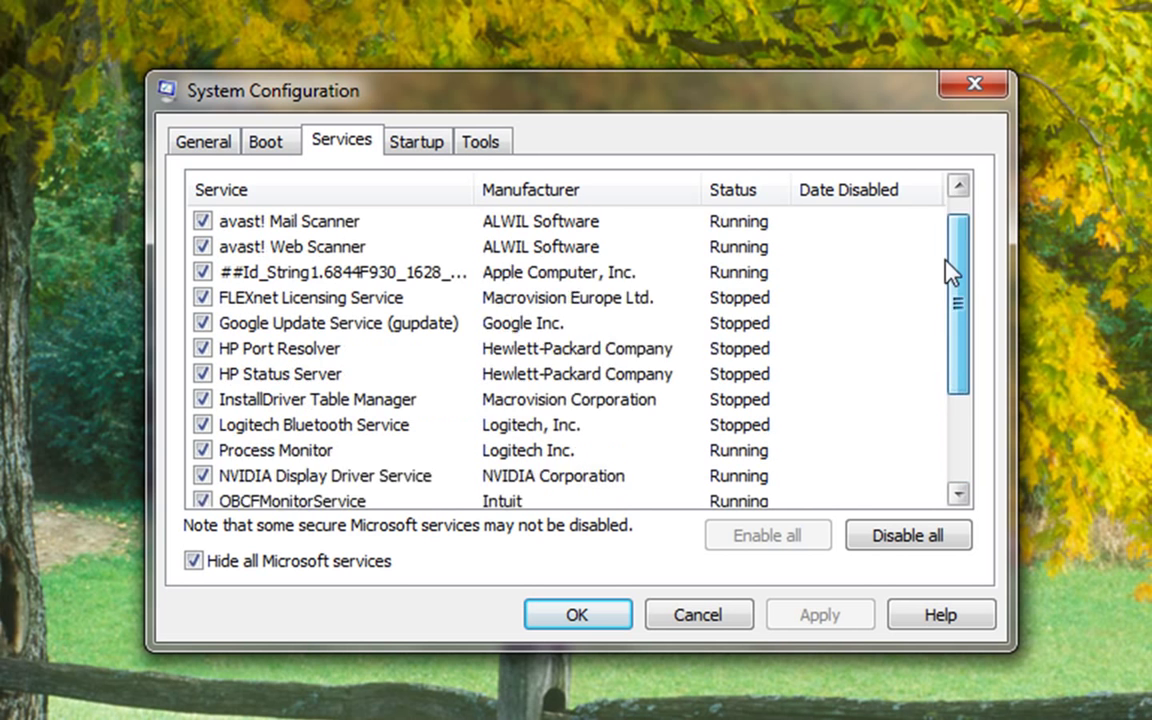
click(907, 535)
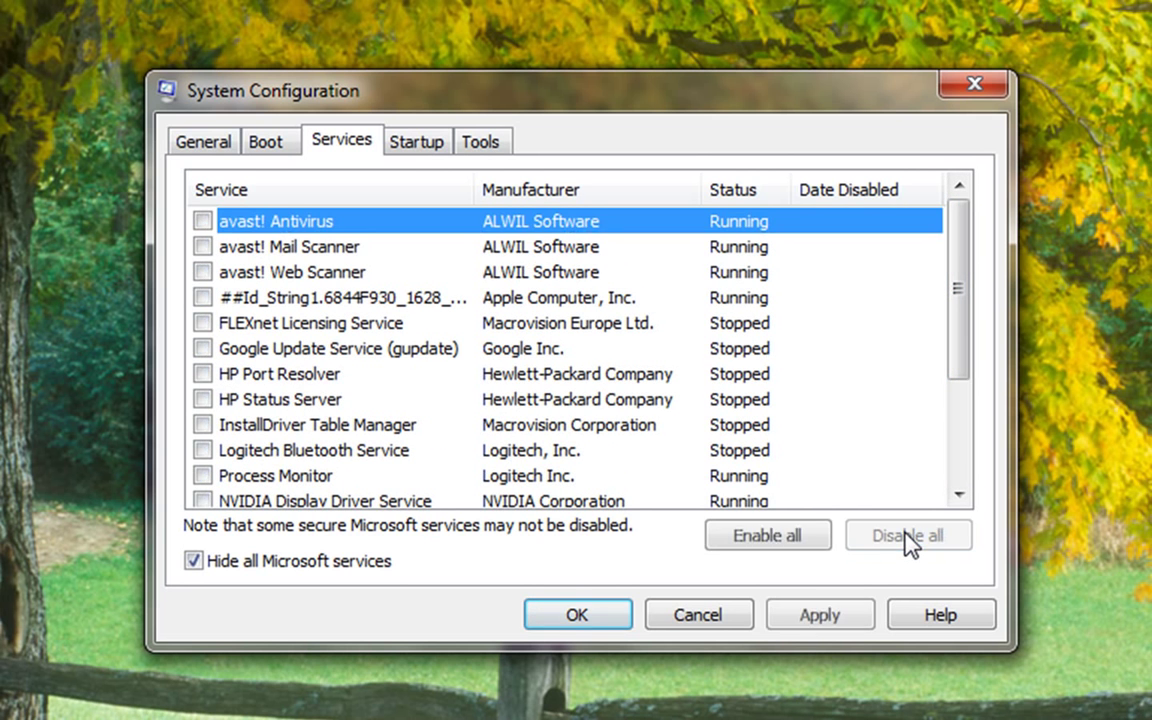
click(202, 221)
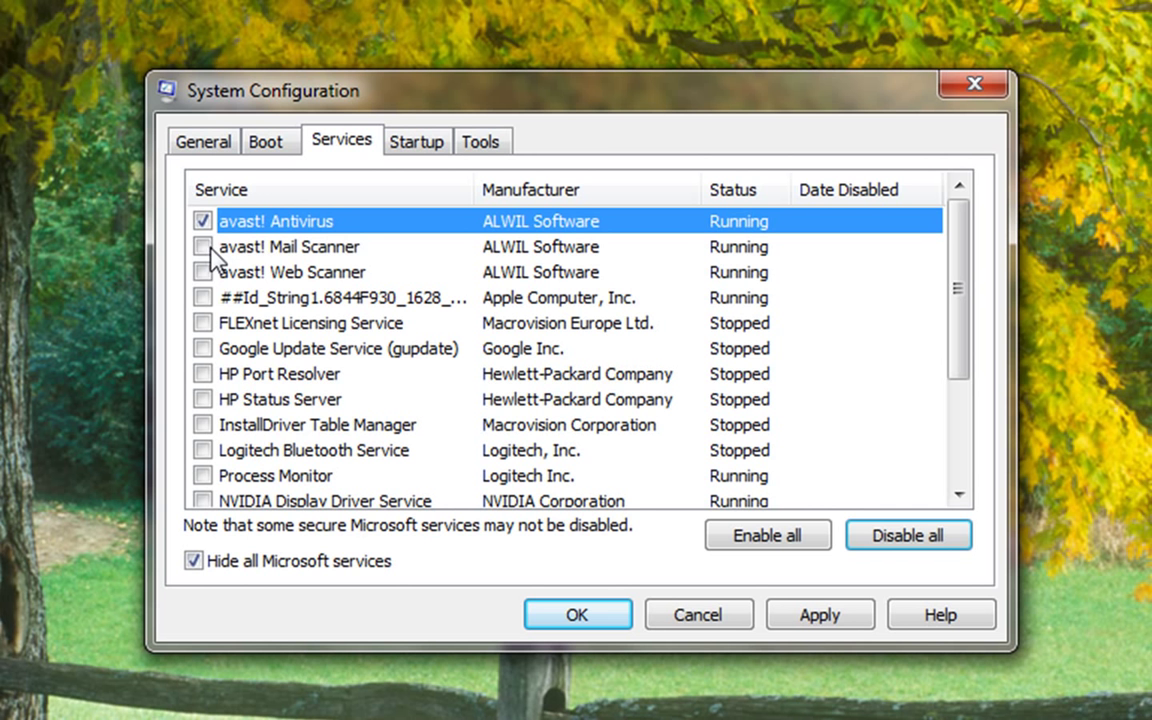
click(203, 247)
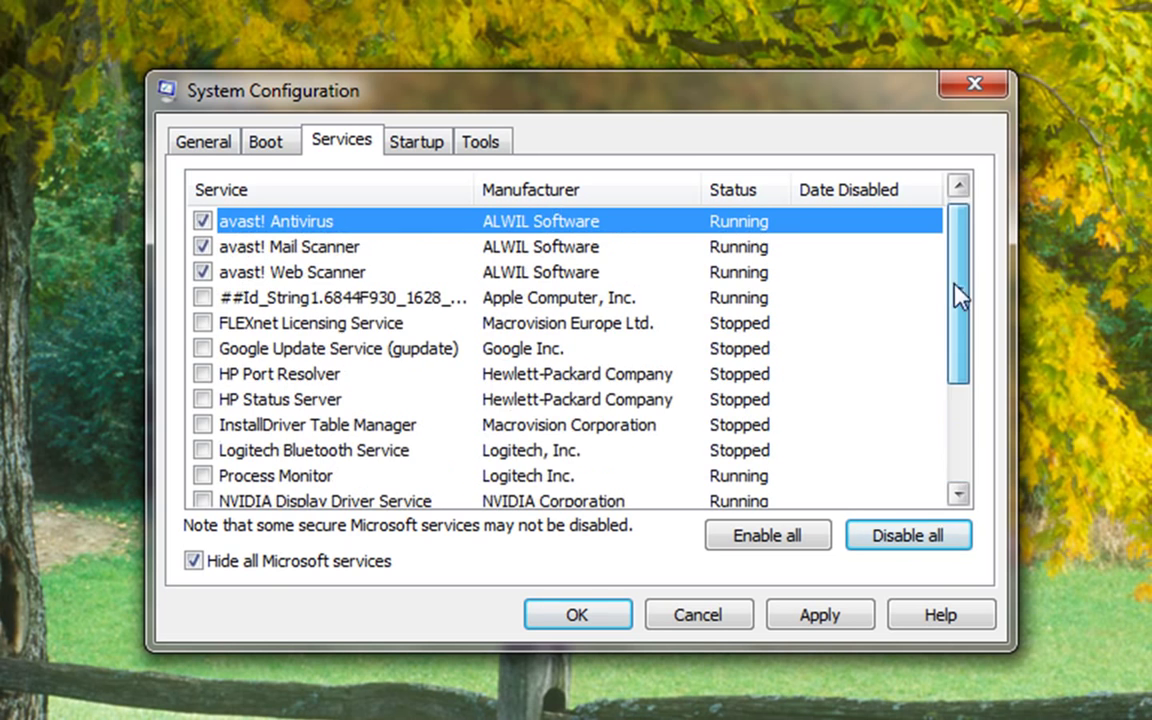
Disable all items on the Startup tab, apply and confirm, then dismiss the restart prompt.
click(416, 141)
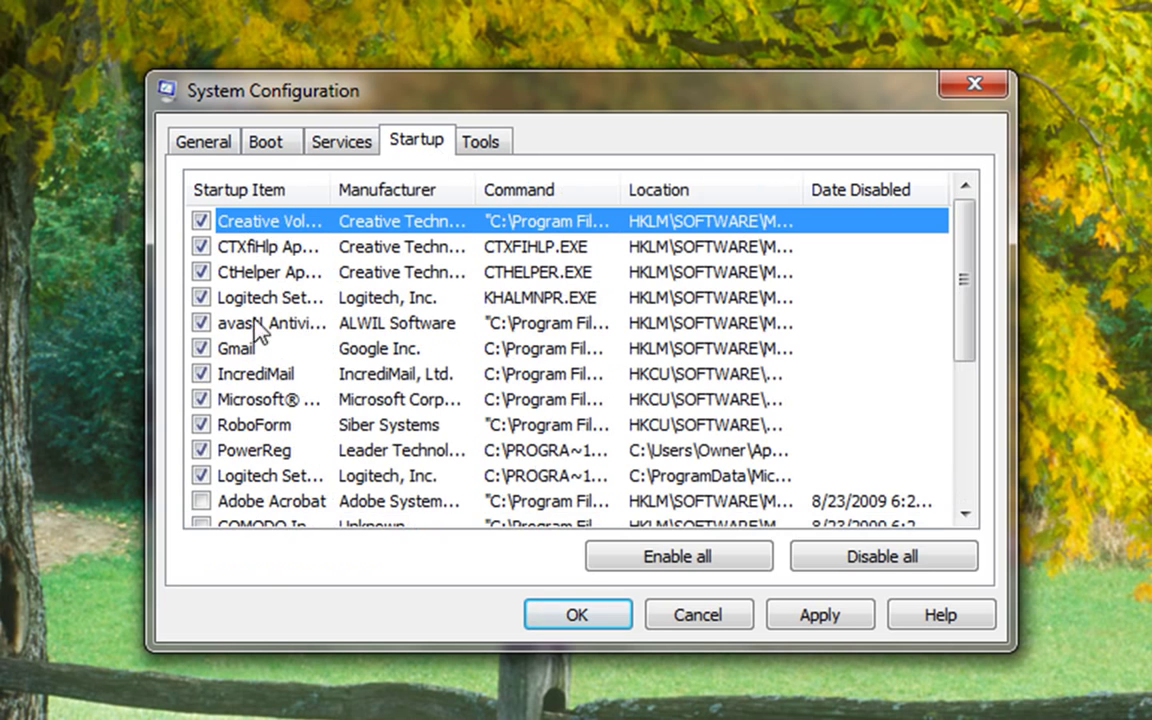
click(882, 556)
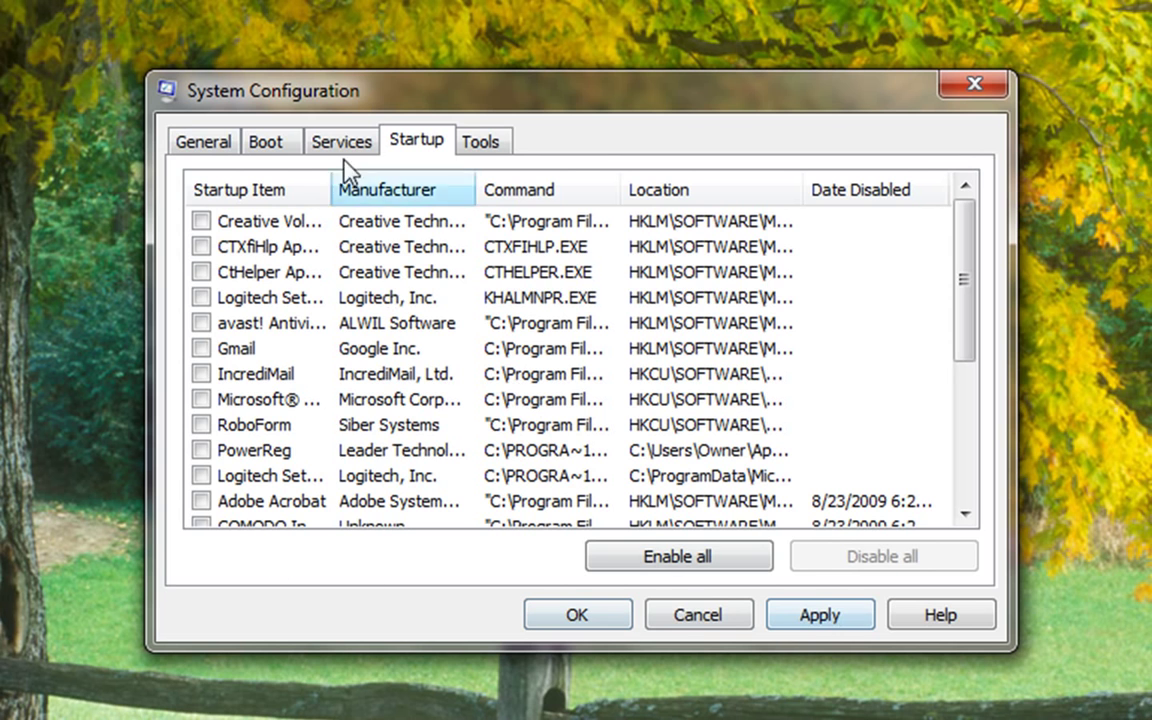
click(577, 614)
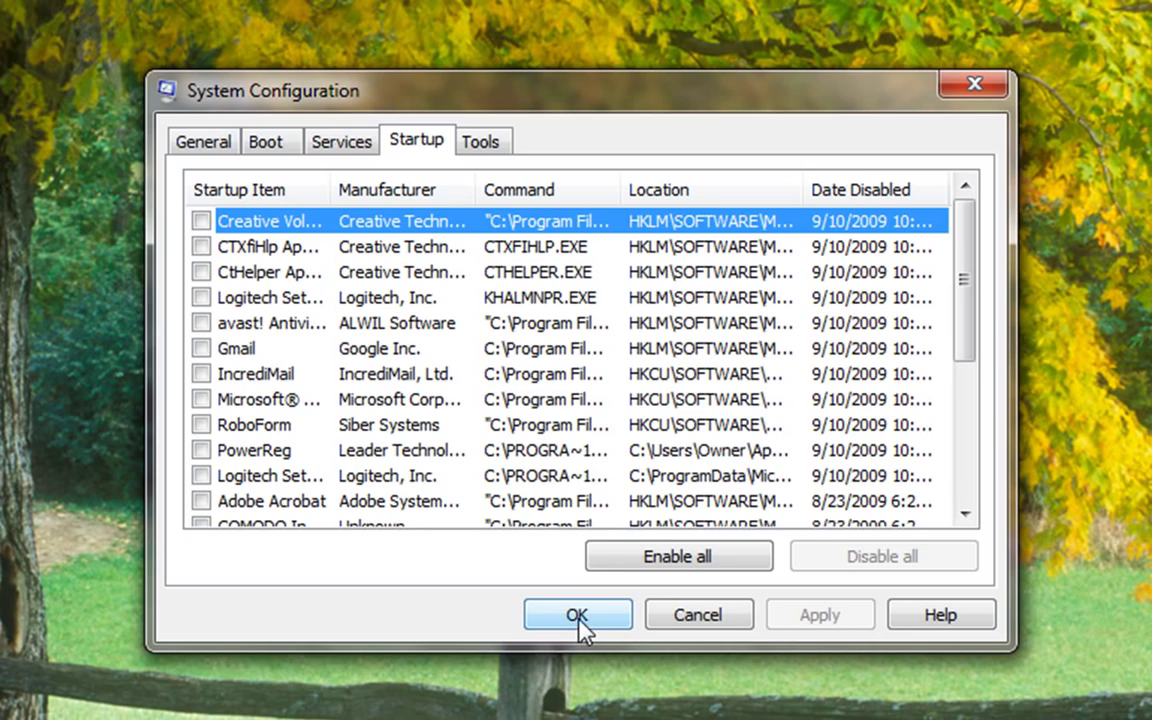
click(577, 614)
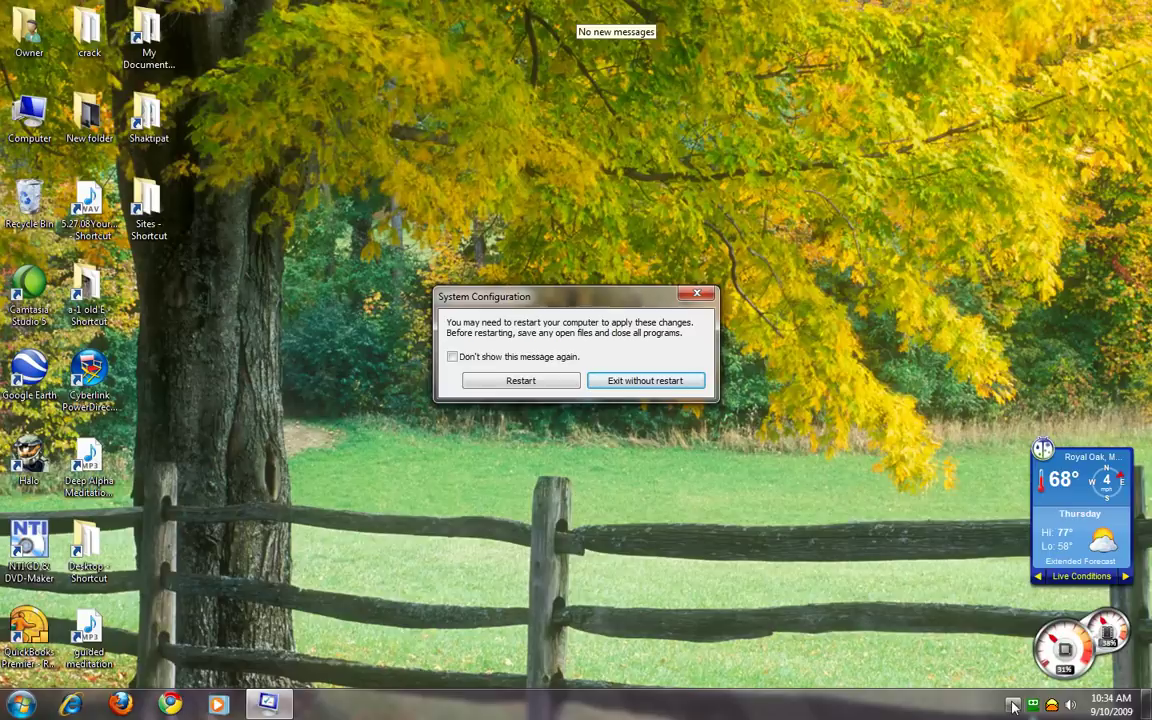
click(645, 380)
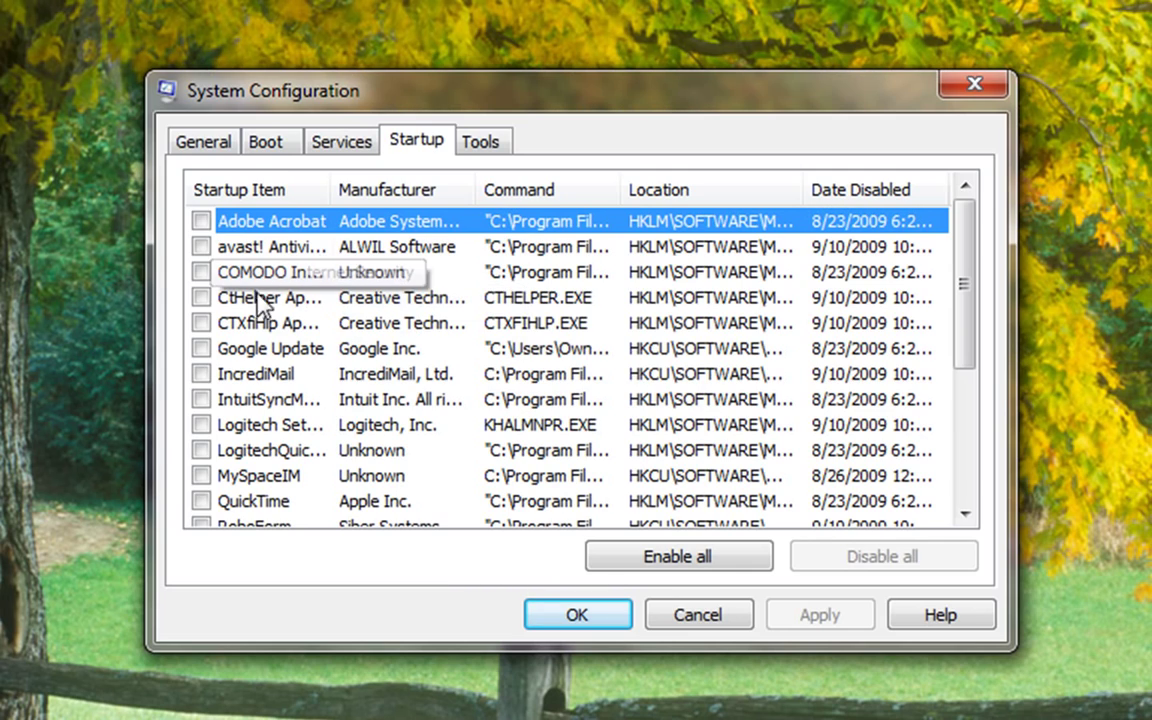
Re-tick the avast! Antivirus and IncrediMail startup items, then return to Services.
click(201, 247)
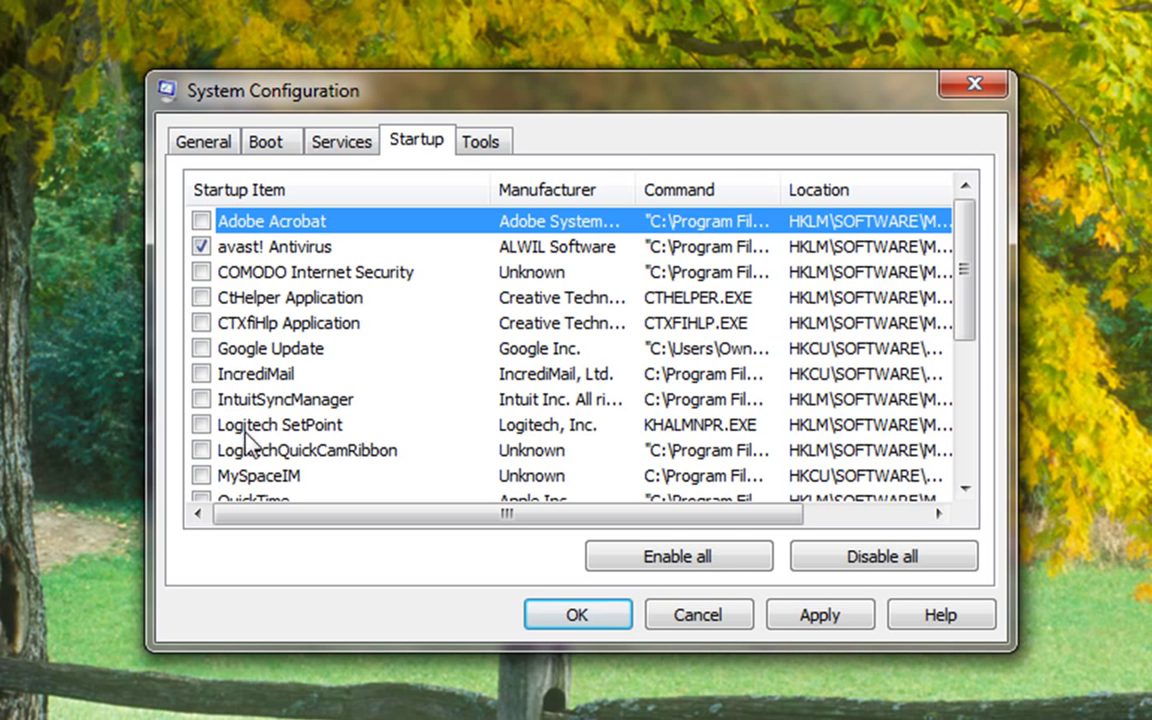
mouse_move(267, 473)
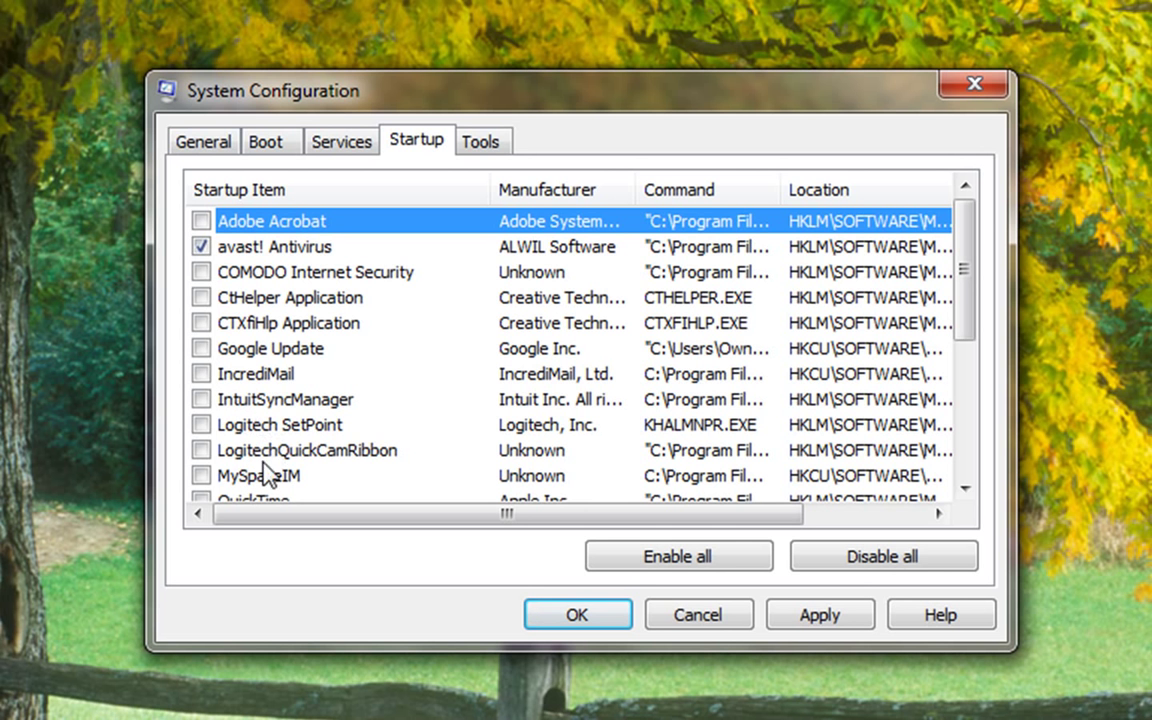
mouse_move(237, 373)
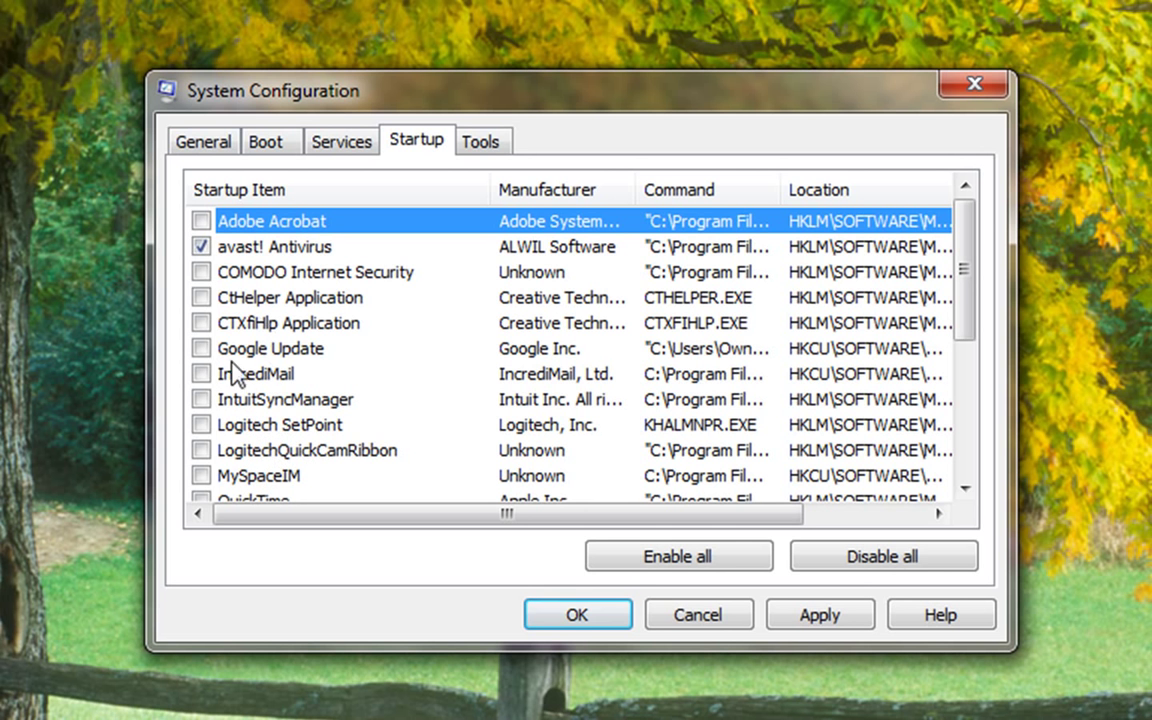
click(201, 373)
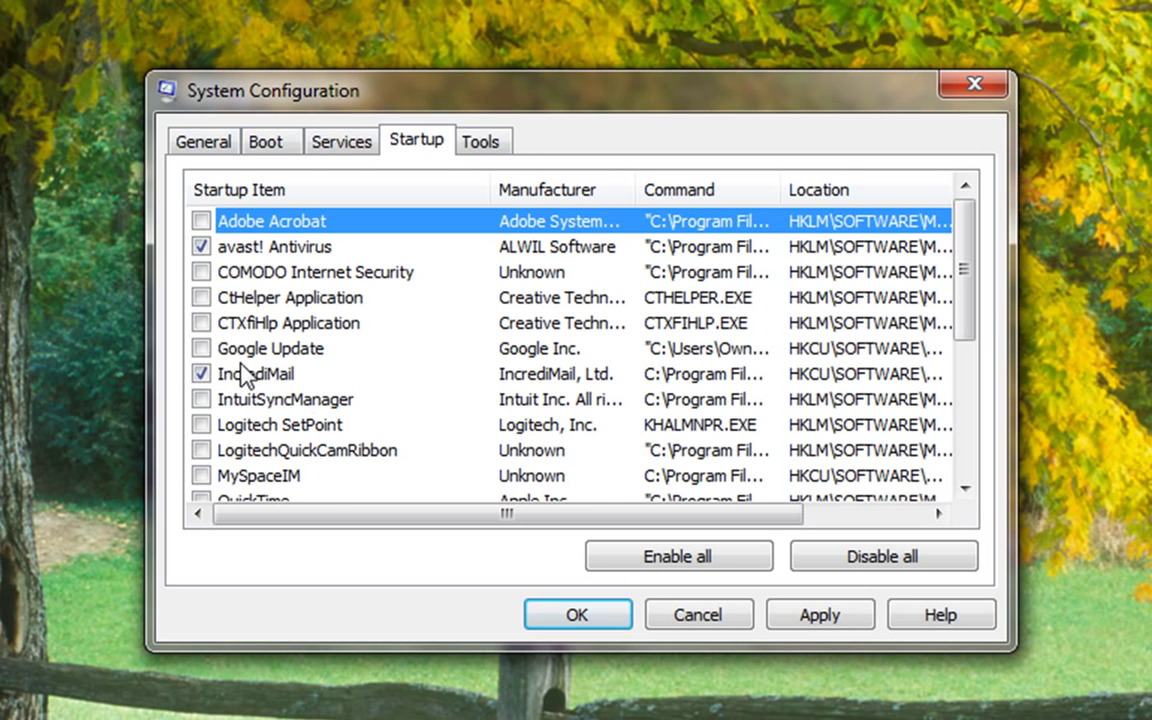
scroll(down, 3)
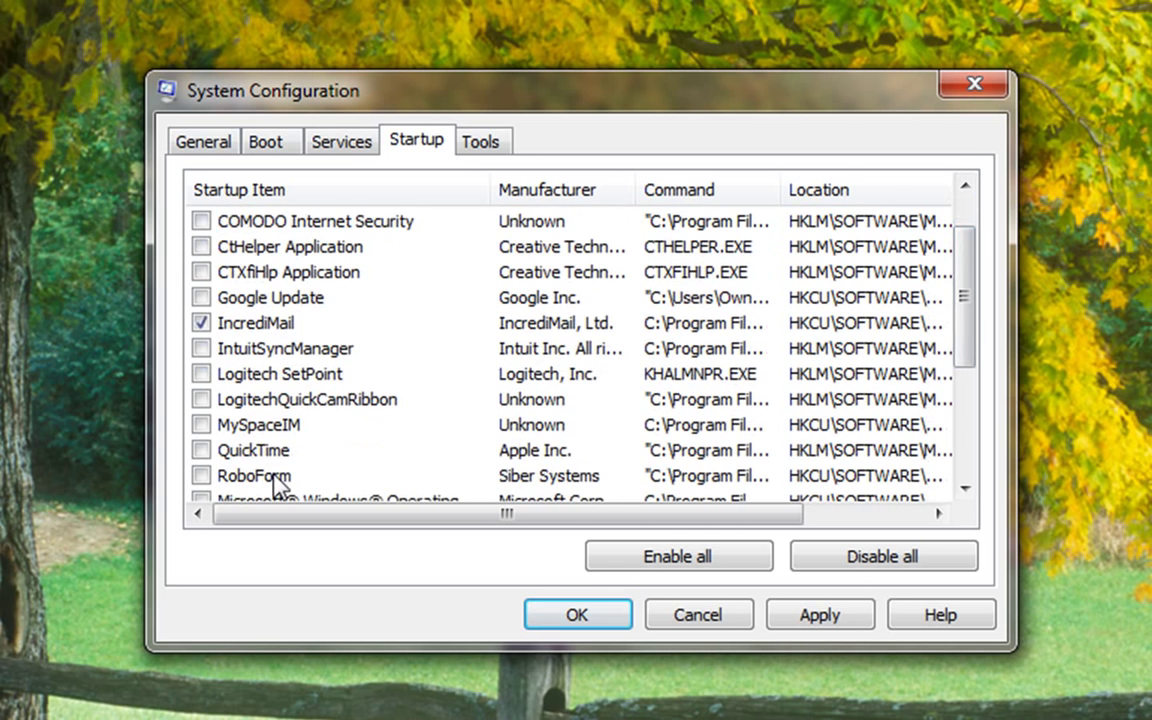
click(258, 424)
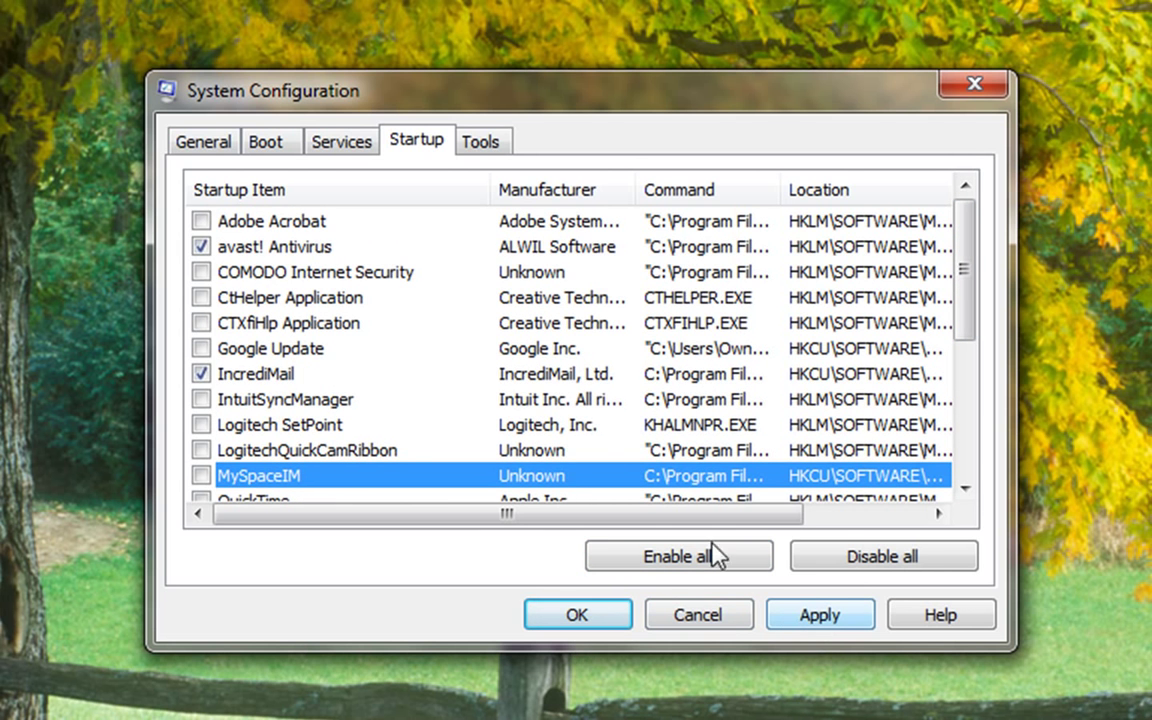
click(341, 141)
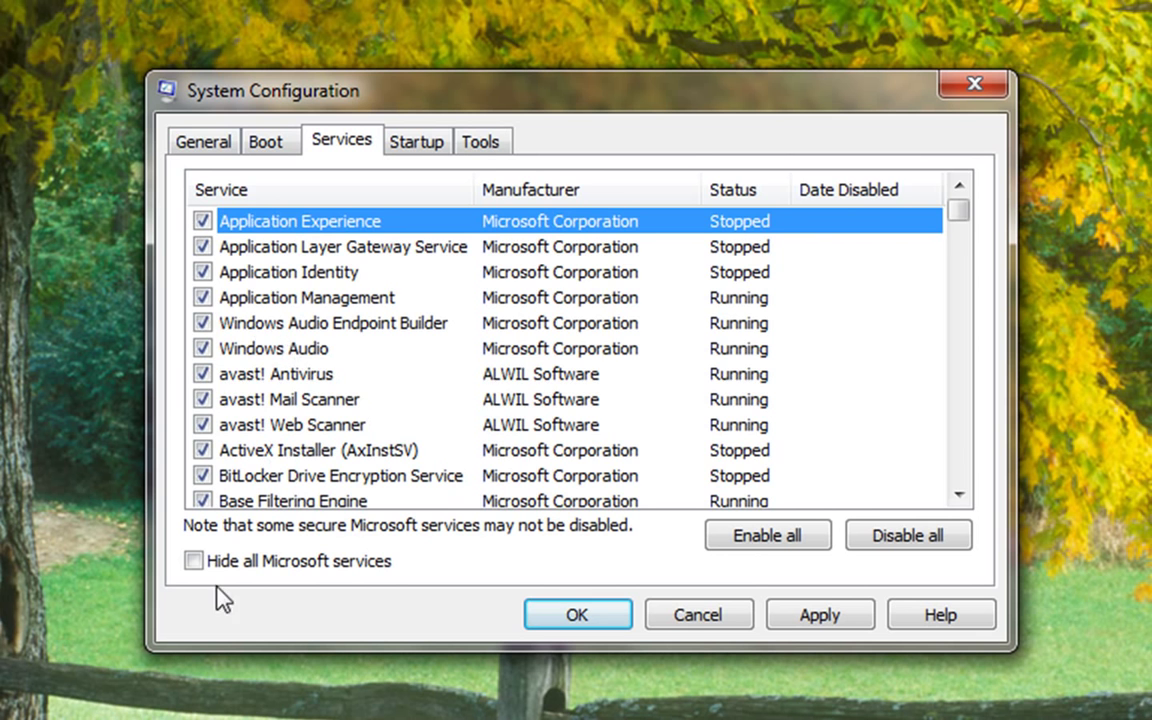
Hide Microsoft services and confirm with OK, bringing up the restart prompt.
click(193, 560)
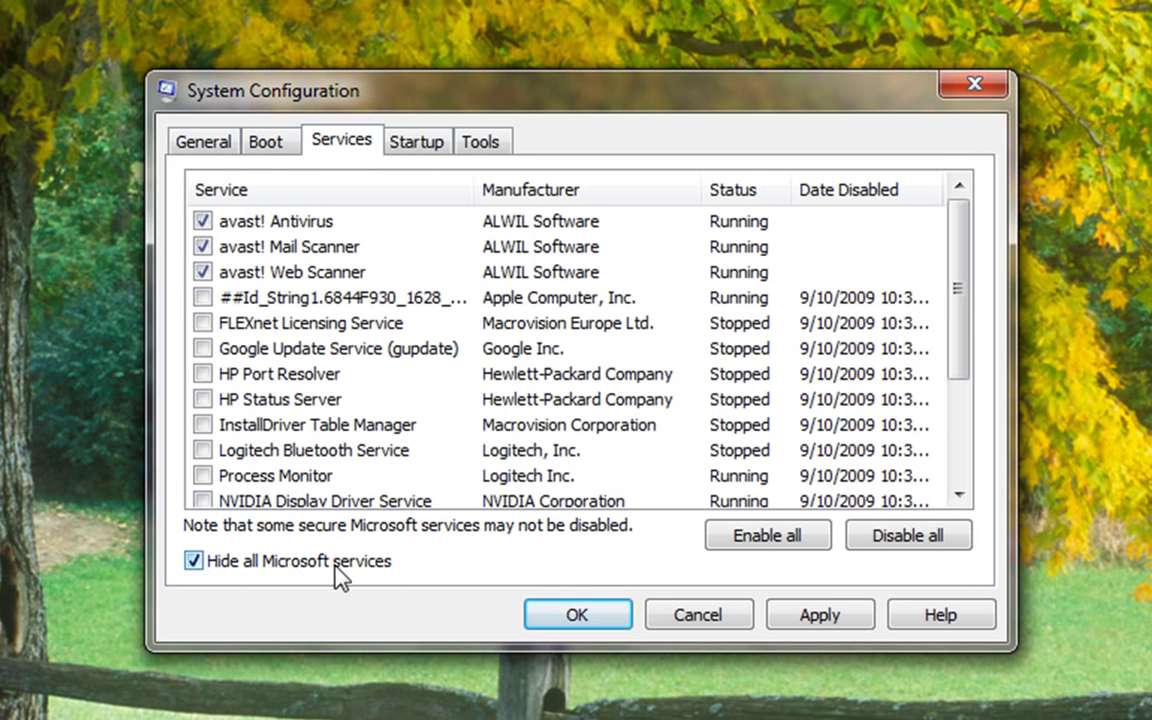
mouse_move(267, 280)
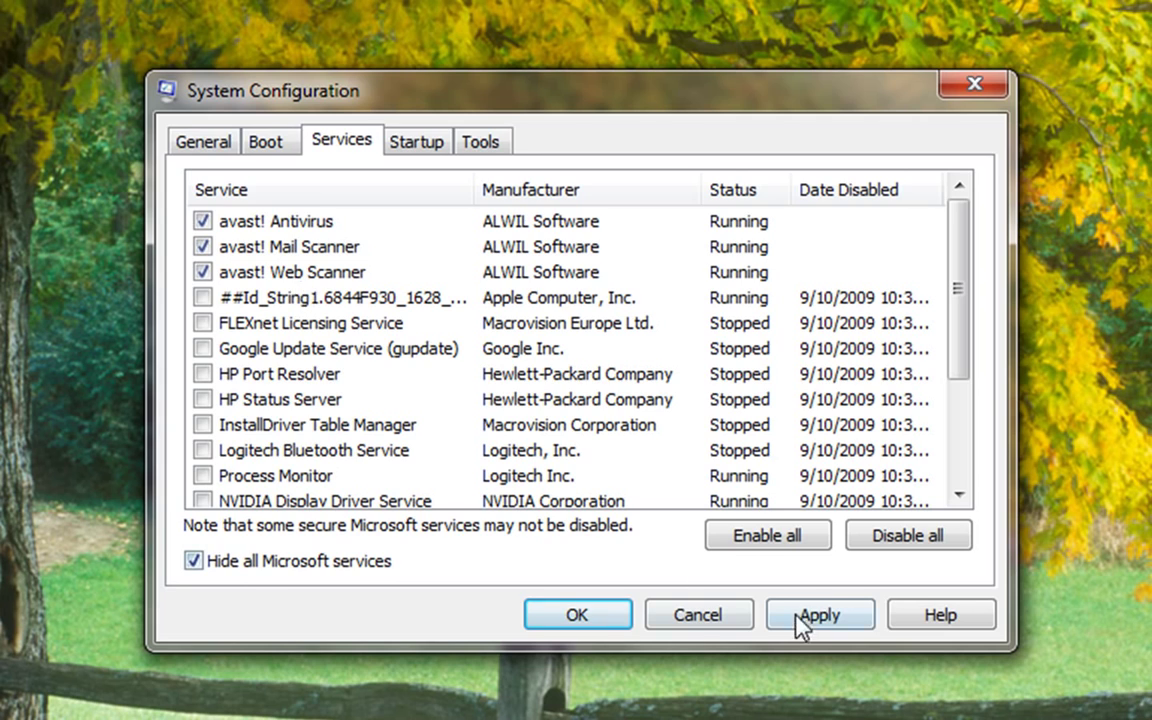
click(819, 614)
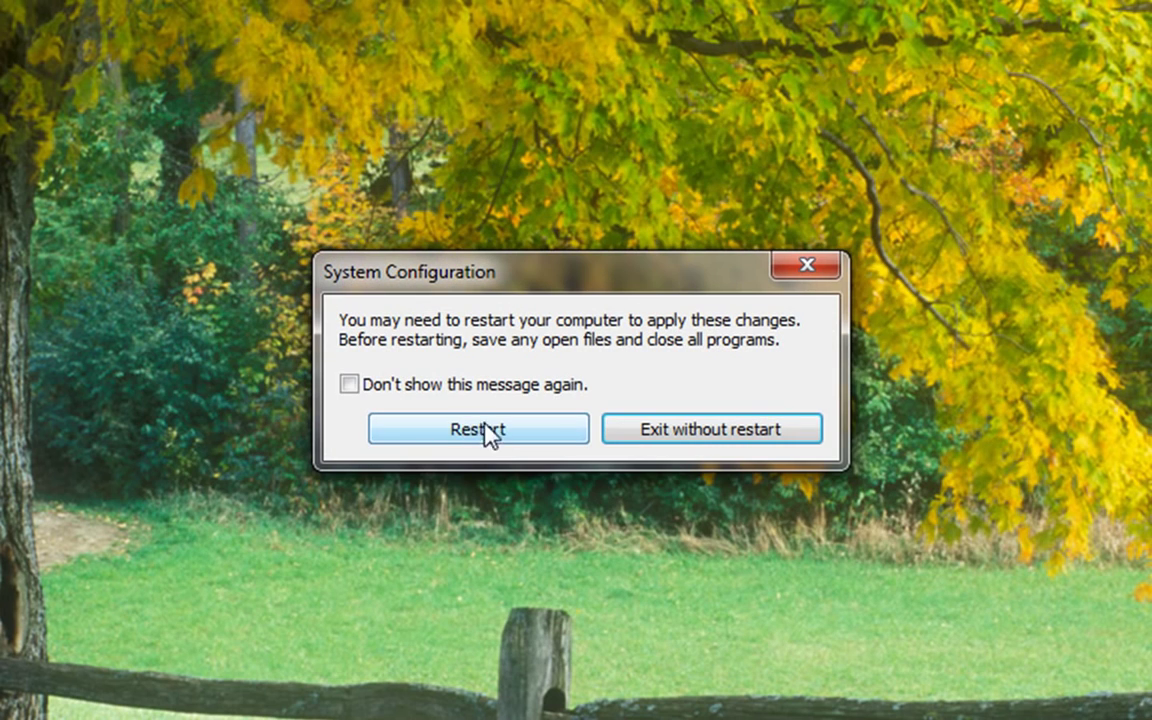